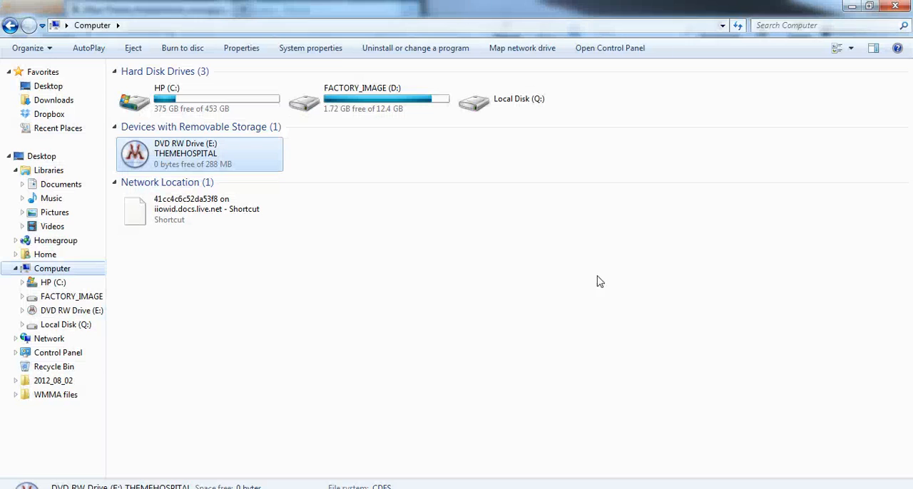
{"action": "mouse_move", "coordinate": [460, 286]}
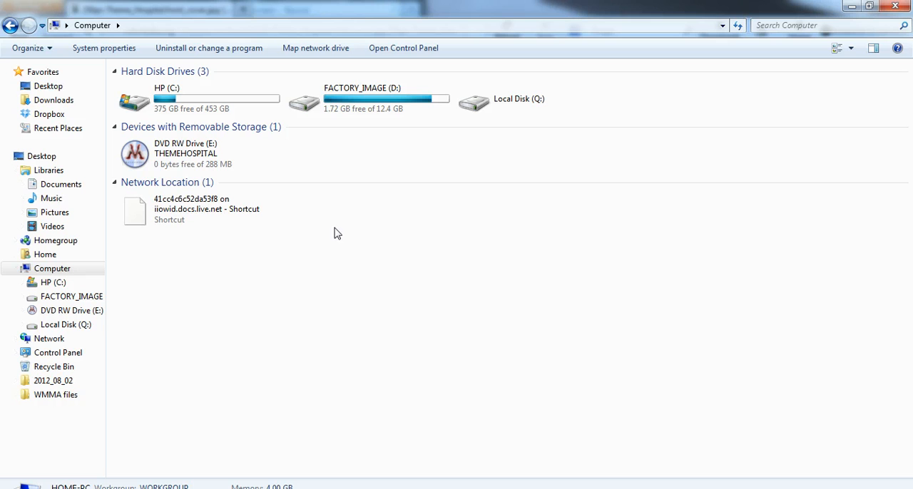
{"action": "mouse_move", "coordinate": [239, 157]}
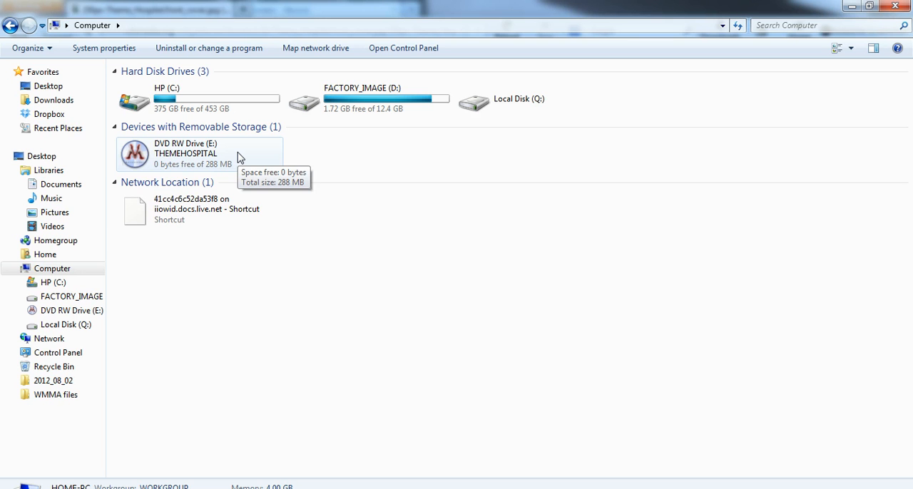
- Open the Theme Hospital disc and bring up the context menu for its HOSP folder to copy it
{"action": "left_click", "coordinate": [199, 152]}
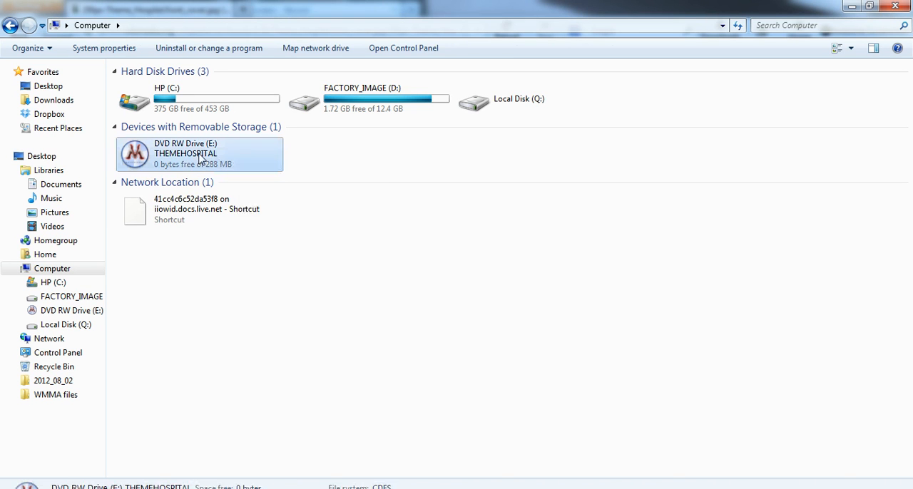
{"action": "double_click", "coordinate": [200, 154]}
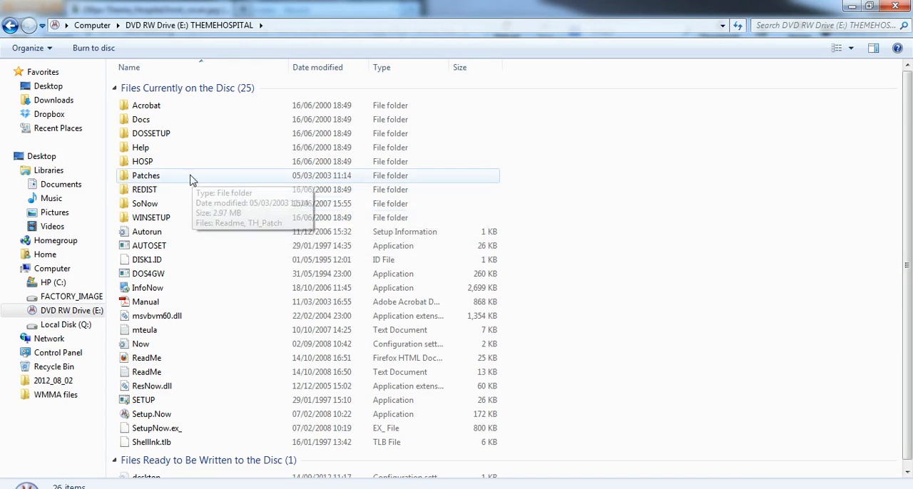
{"action": "mouse_move", "coordinate": [158, 161]}
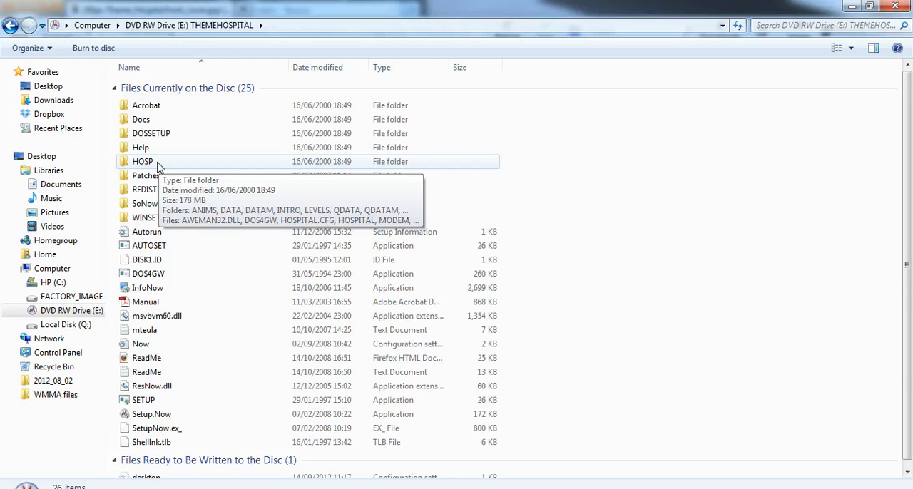
{"action": "mouse_move", "coordinate": [146, 165]}
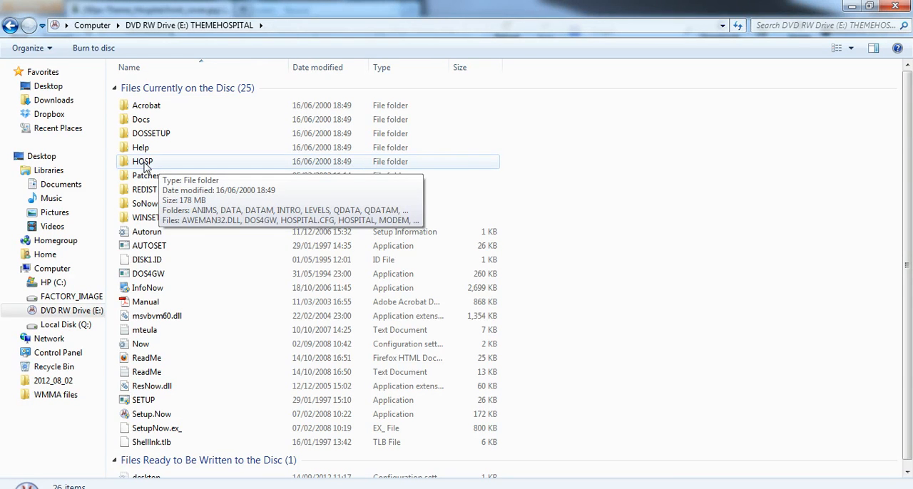
{"action": "right_click", "coordinate": [143, 162]}
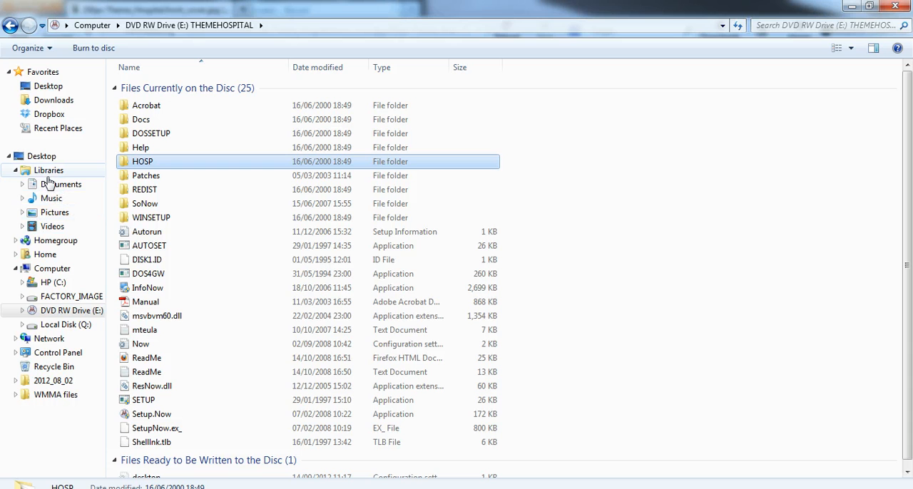
{"action": "mouse_move", "coordinate": [61, 185]}
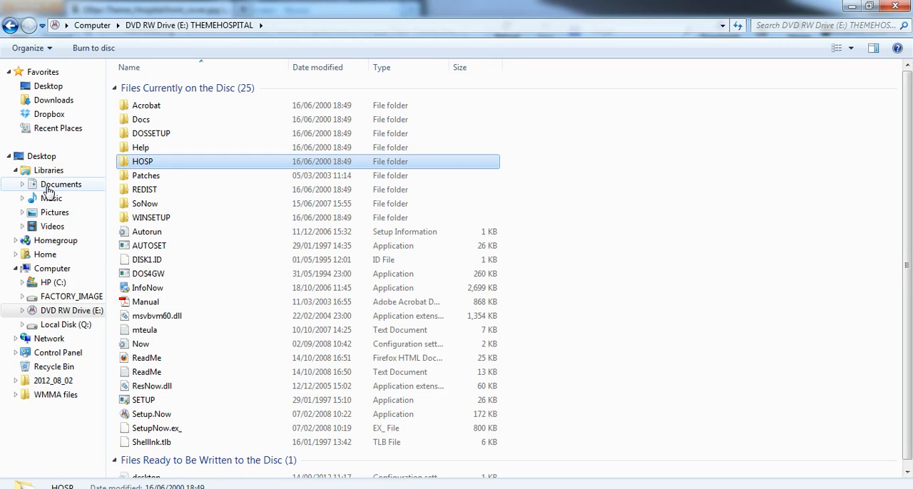
{"action": "mouse_move", "coordinate": [51, 199]}
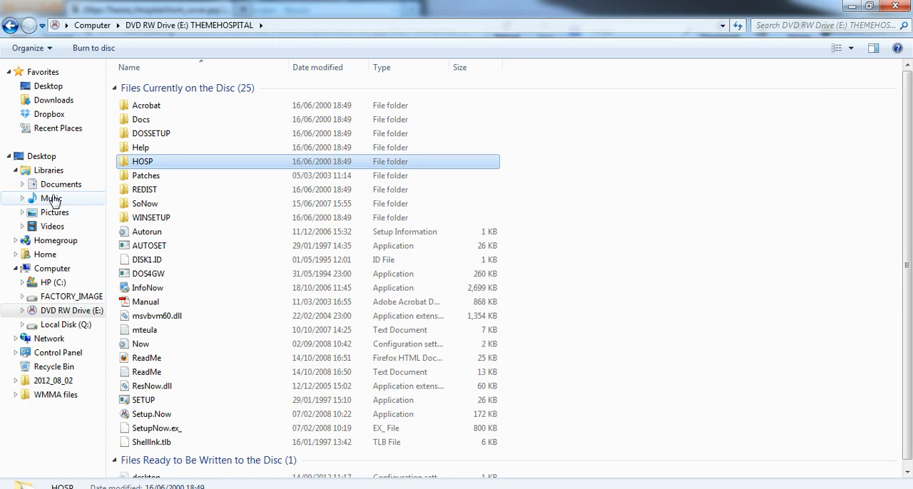
{"action": "mouse_move", "coordinate": [46, 254]}
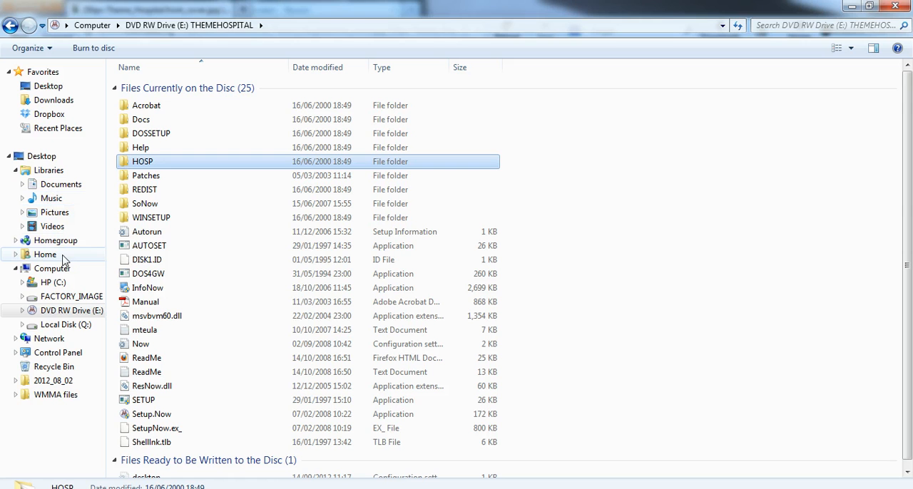
{"action": "mouse_move", "coordinate": [57, 283]}
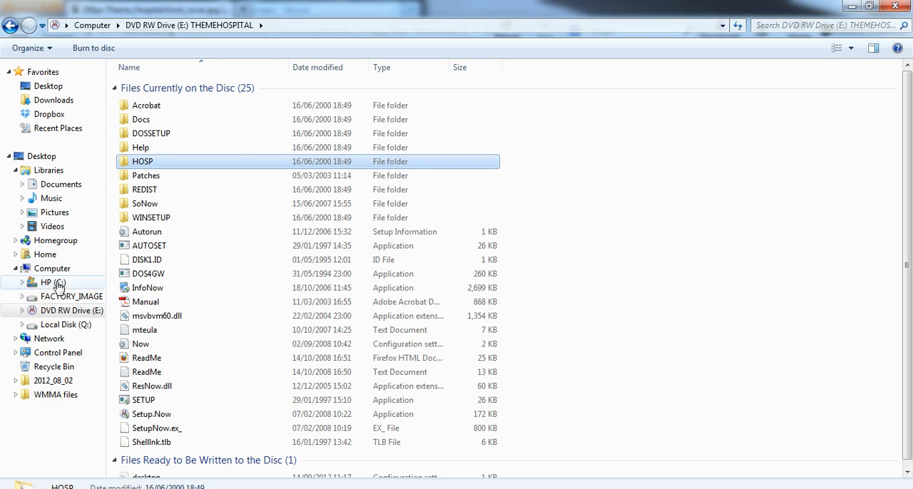
- Show the contents of the HP (C:) drive in the navigation pane
{"action": "left_click", "coordinate": [46, 282]}
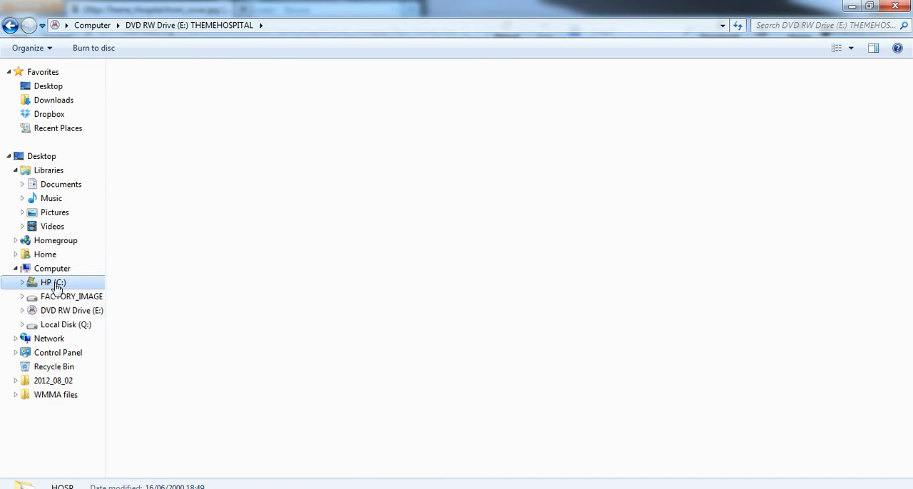
{"action": "left_click", "coordinate": [52, 283]}
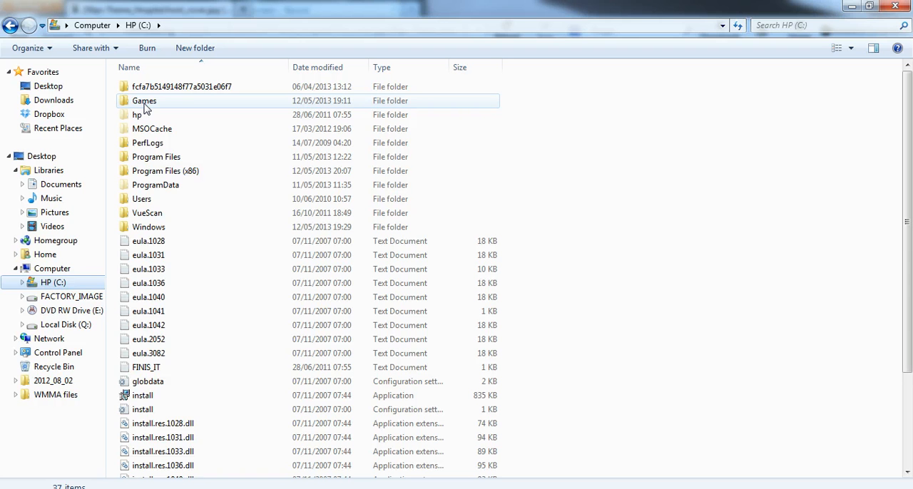
{"action": "mouse_move", "coordinate": [156, 186]}
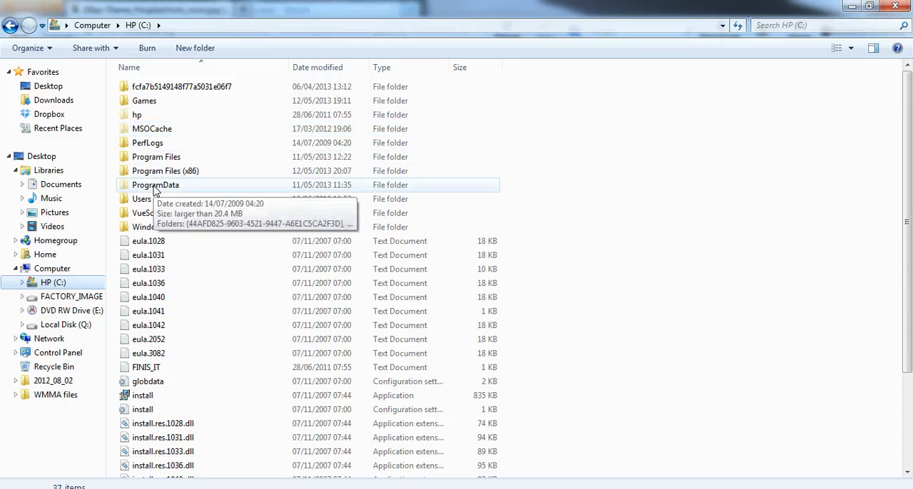
{"action": "mouse_move", "coordinate": [155, 157]}
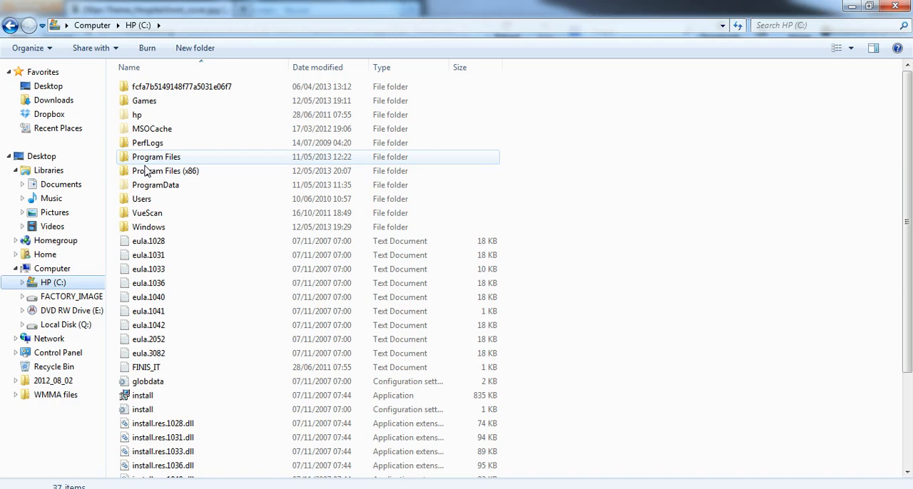
{"action": "mouse_move", "coordinate": [143, 100]}
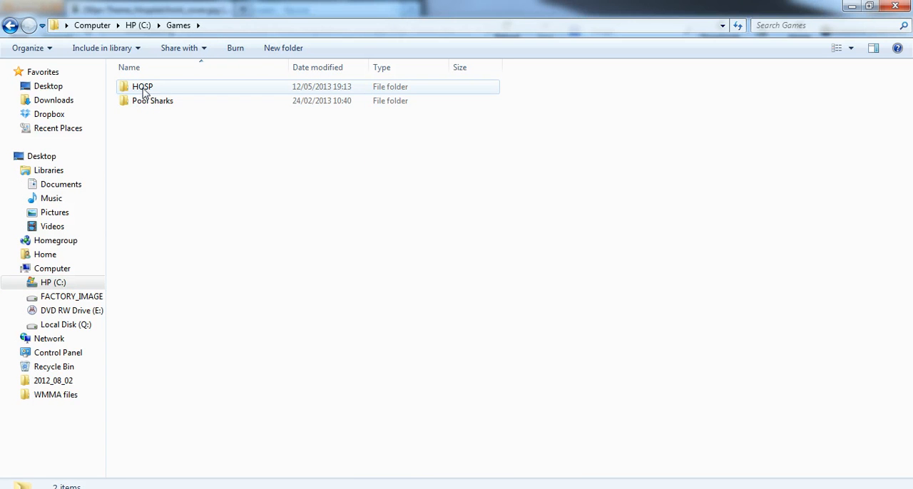
{"action": "right_click", "coordinate": [154, 157]}
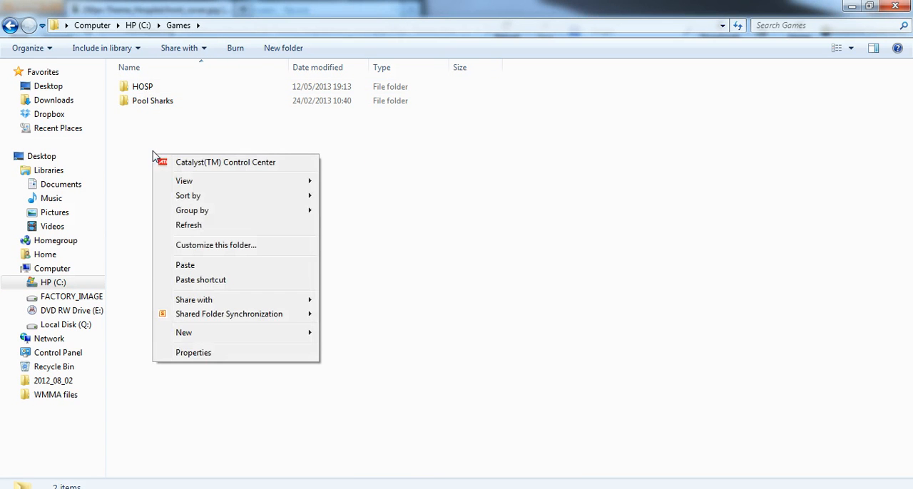
{"action": "mouse_move", "coordinate": [200, 266]}
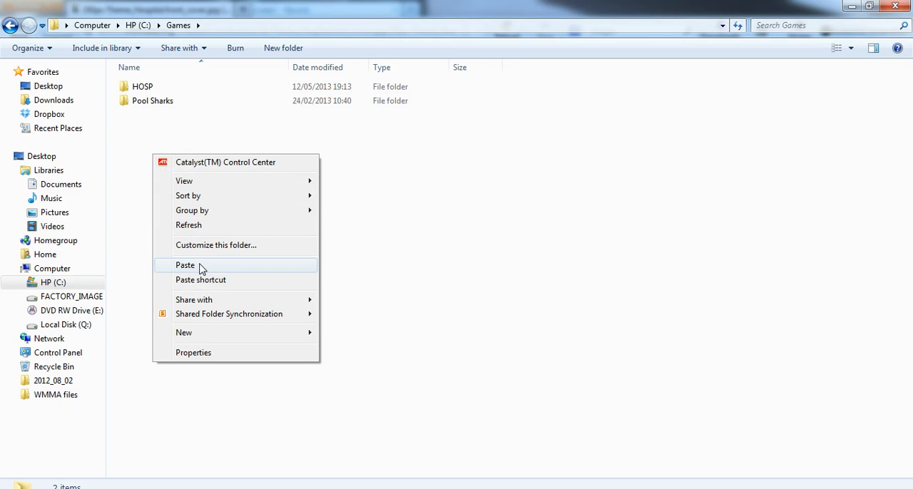
{"action": "left_click", "coordinate": [186, 265]}
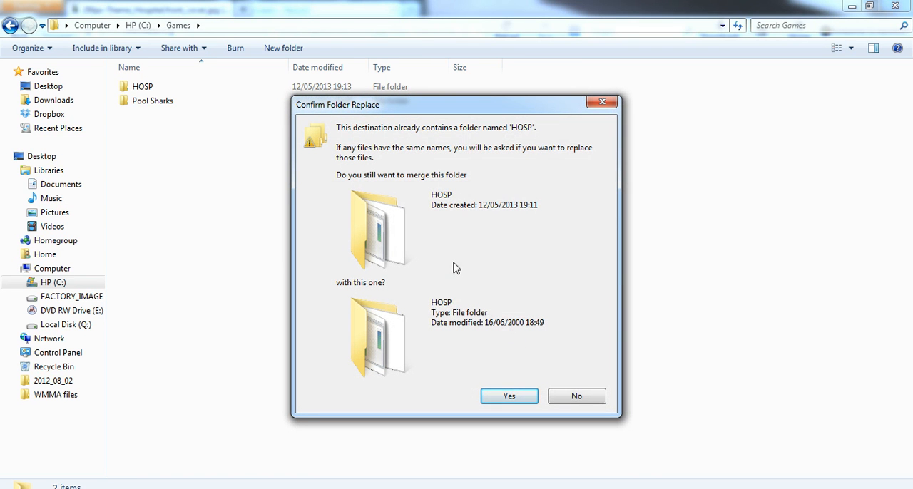
{"action": "mouse_move", "coordinate": [576, 396]}
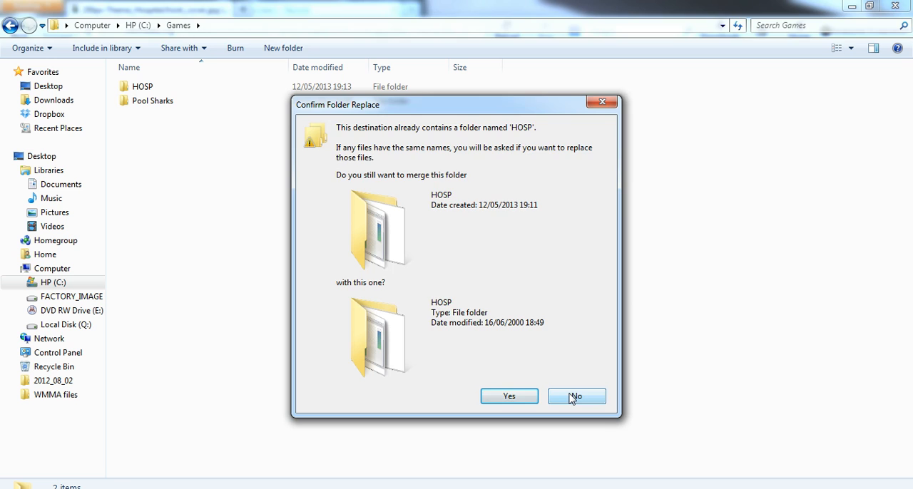
{"action": "left_click", "coordinate": [577, 397]}
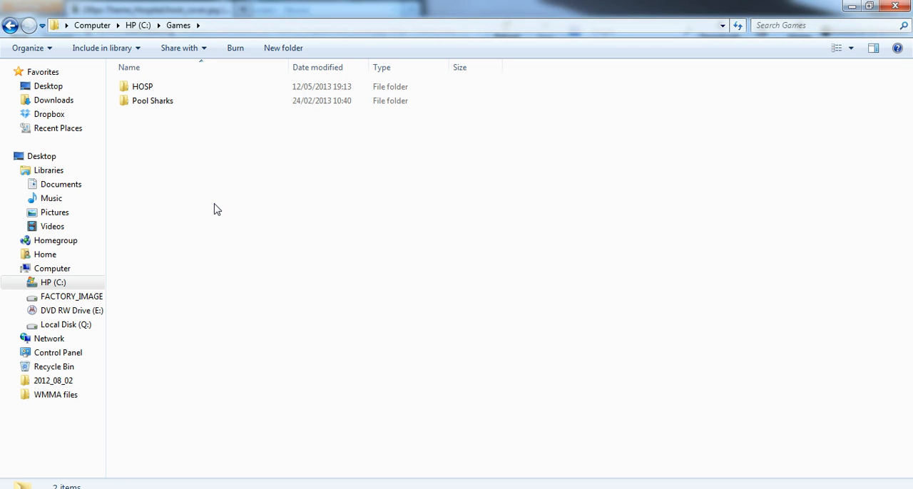
{"action": "mouse_move", "coordinate": [227, 198]}
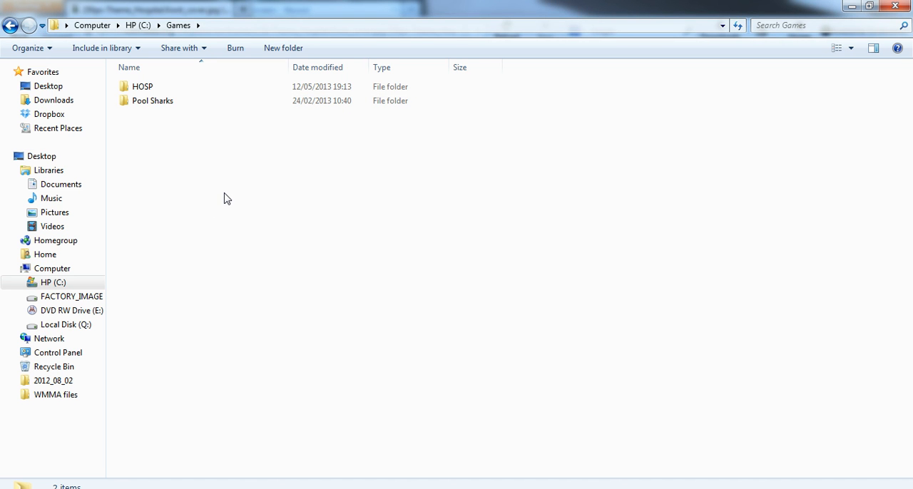
{"action": "mouse_move", "coordinate": [177, 152]}
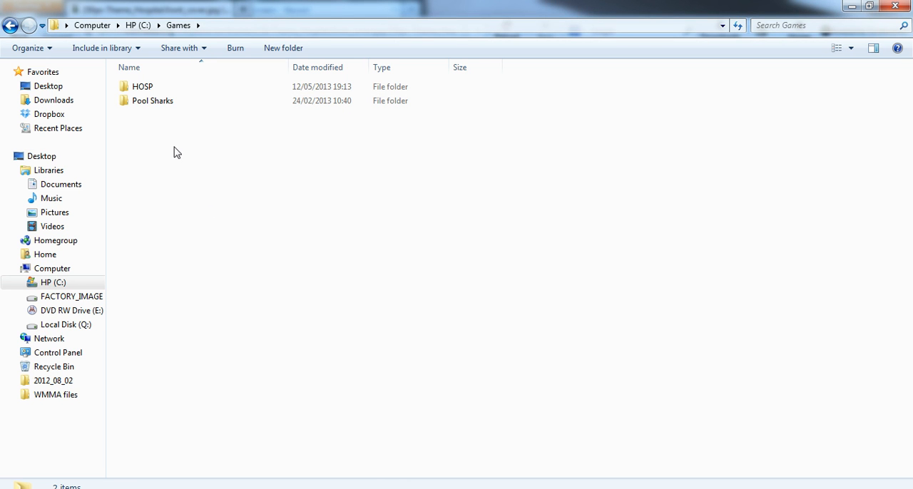
{"action": "left_click", "coordinate": [142, 87]}
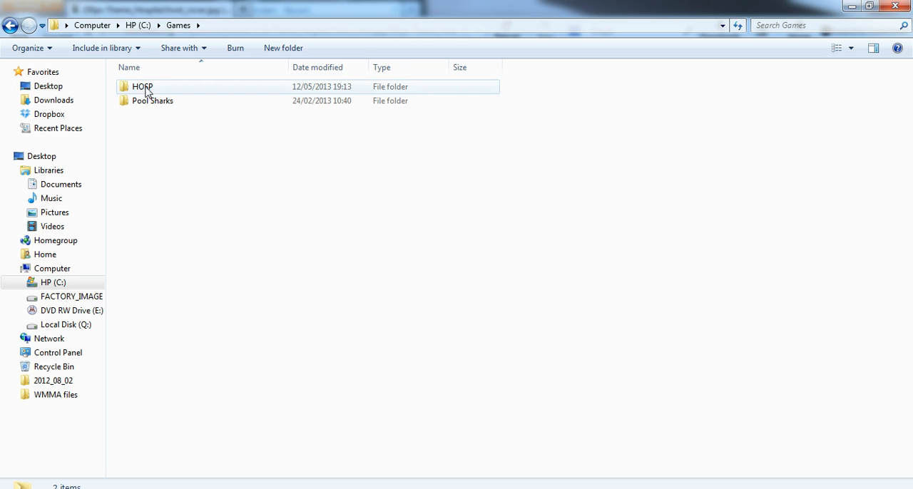
- Open the copied HOSP folder in C:\Games and select the WINMAIN application
{"action": "double_click", "coordinate": [143, 87]}
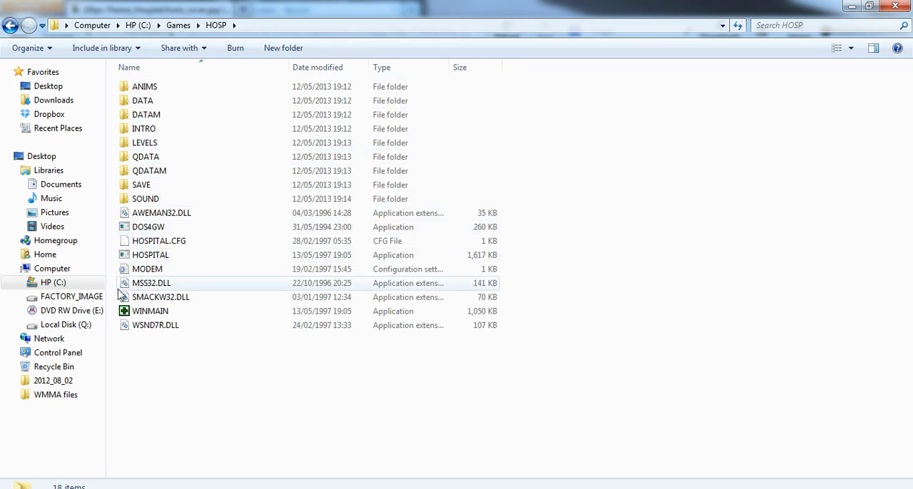
{"action": "mouse_move", "coordinate": [150, 311]}
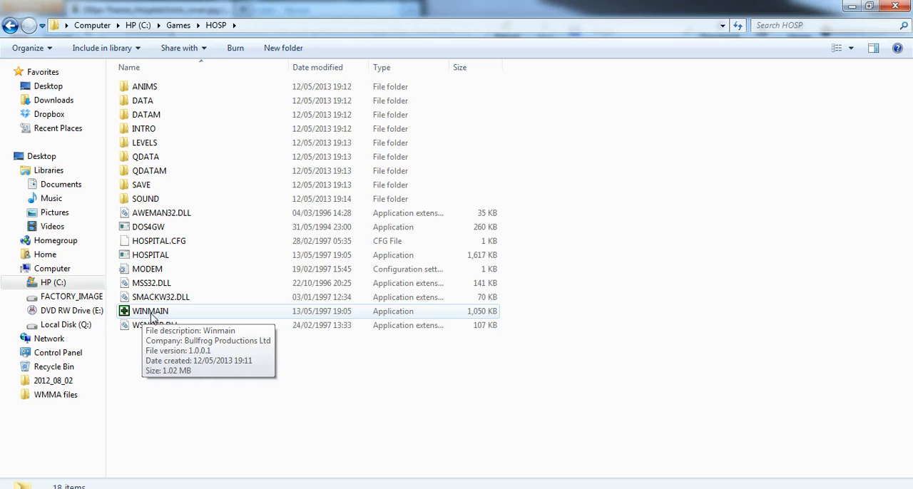
{"action": "mouse_move", "coordinate": [164, 339]}
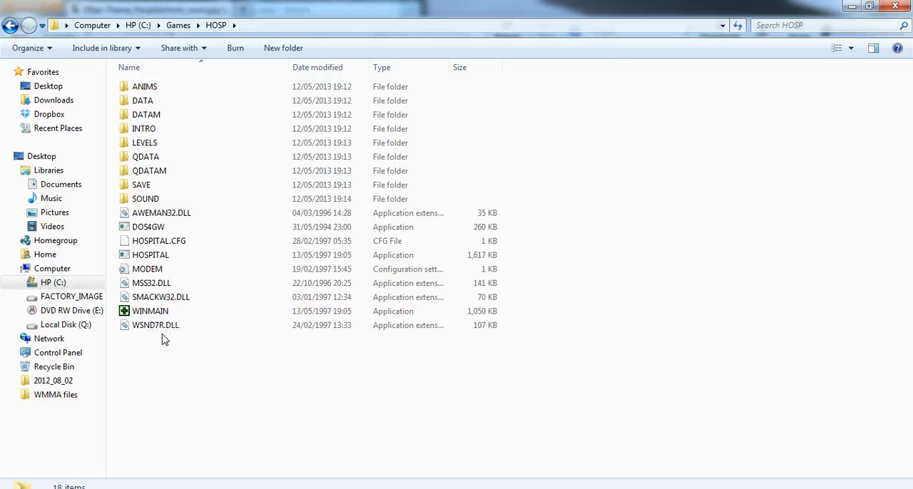
{"action": "mouse_move", "coordinate": [157, 346]}
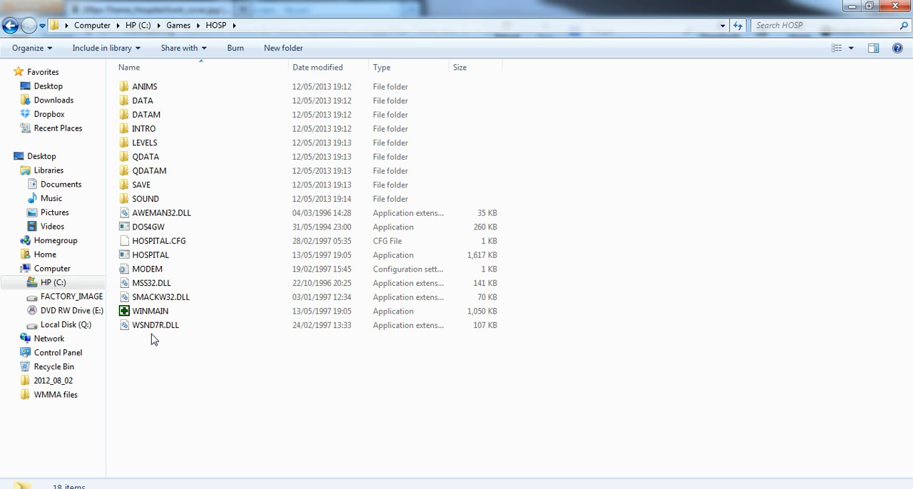
{"action": "left_click", "coordinate": [150, 311]}
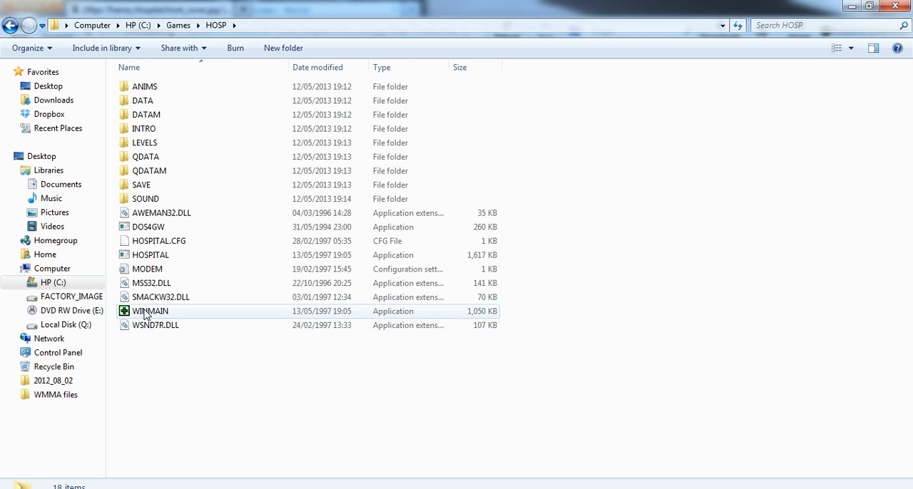
{"action": "mouse_move", "coordinate": [150, 311]}
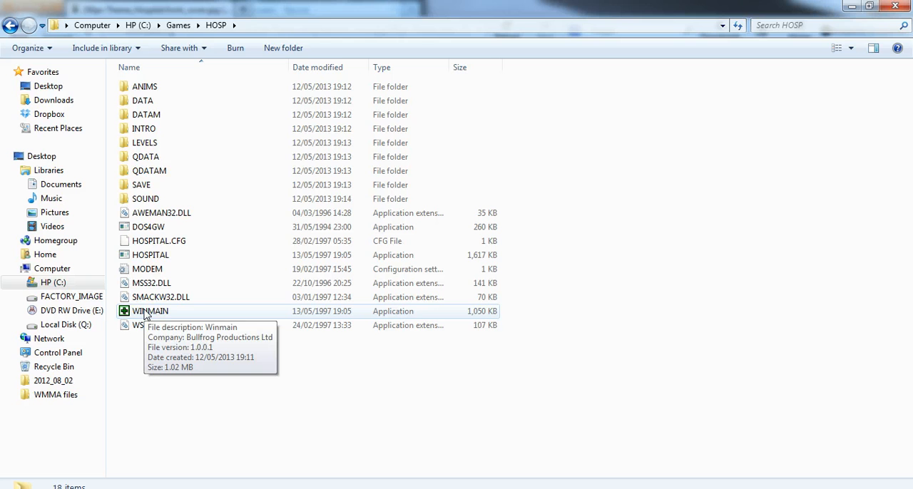
{"action": "mouse_move", "coordinate": [177, 380]}
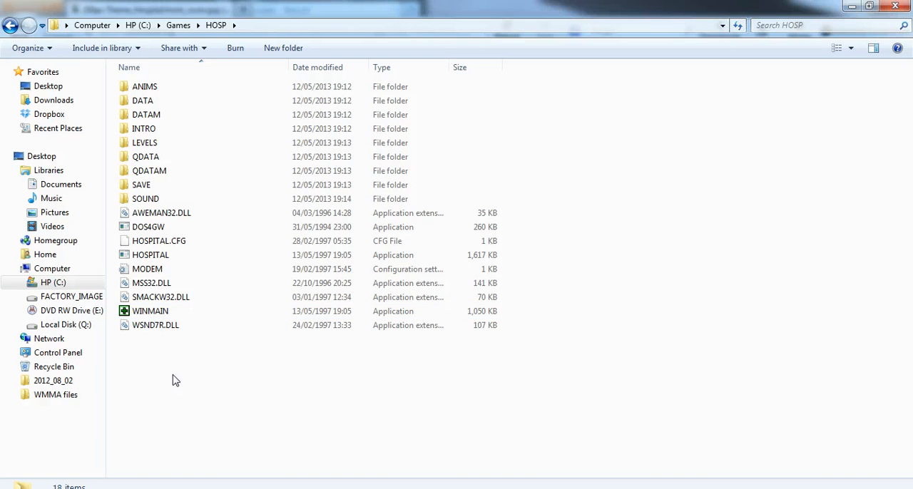
{"action": "mouse_move", "coordinate": [180, 380]}
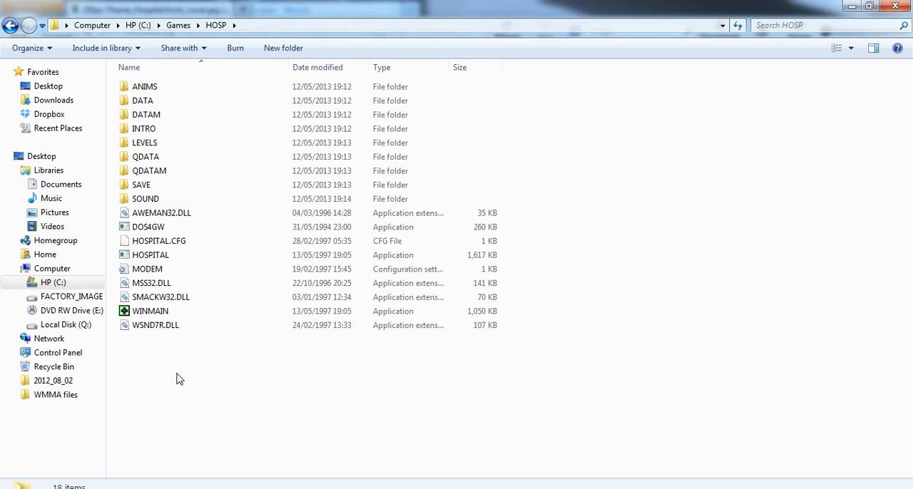
{"action": "mouse_move", "coordinate": [180, 370]}
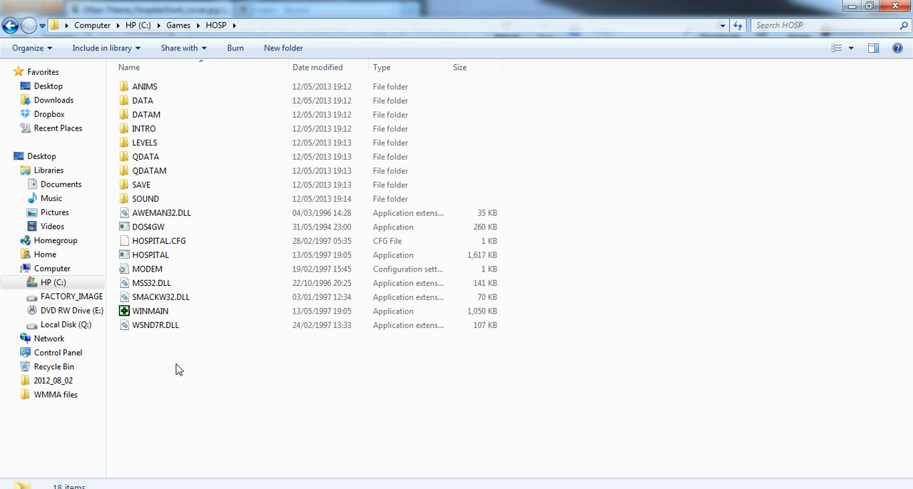
{"action": "mouse_move", "coordinate": [180, 367]}
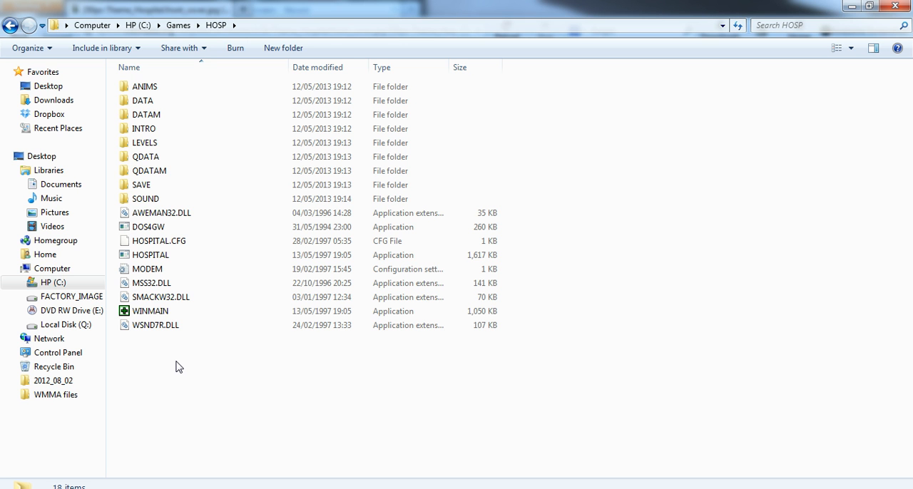